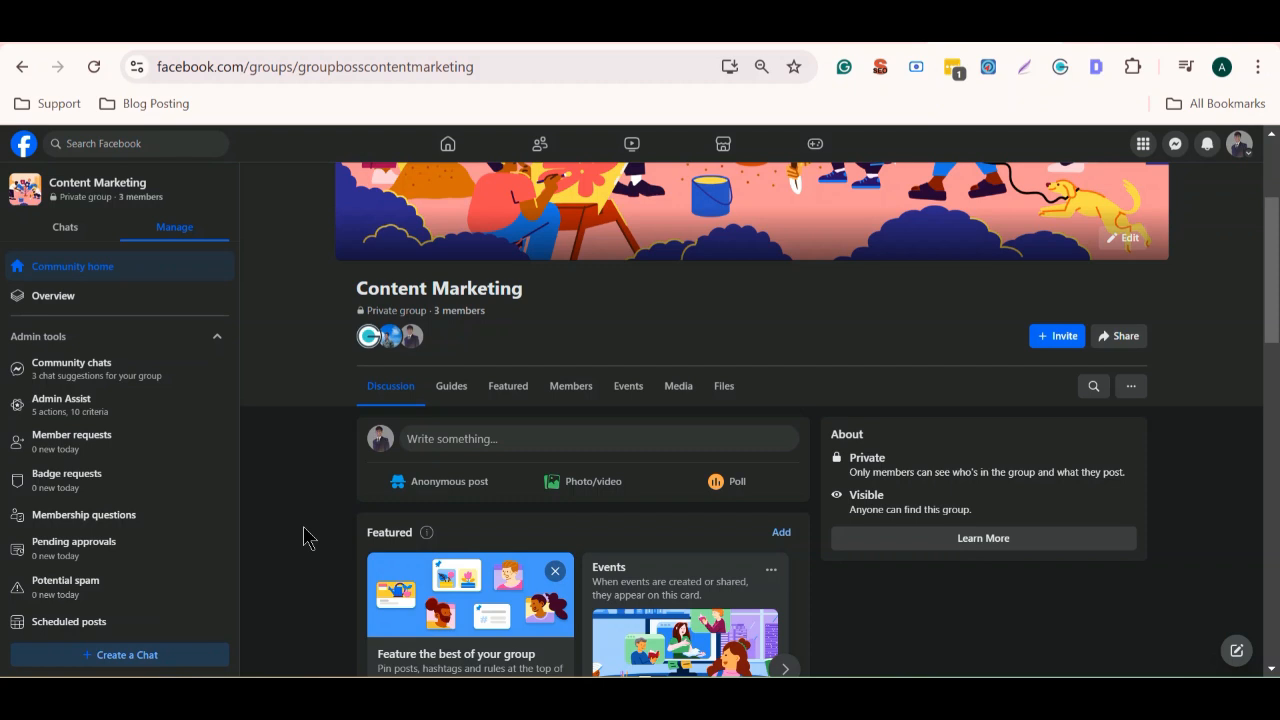
mouse_move(297, 536)
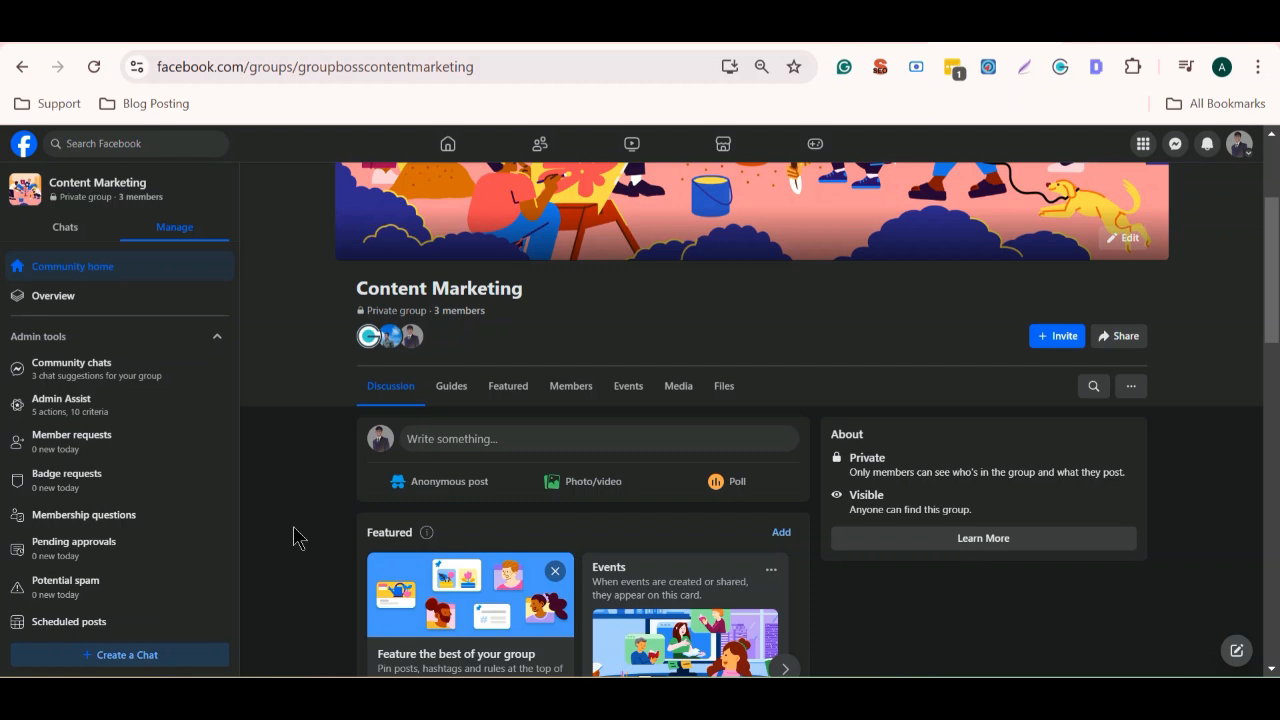
- Open Group settings for the Content Marketing group from the admin sidebar
scroll("down", 3)
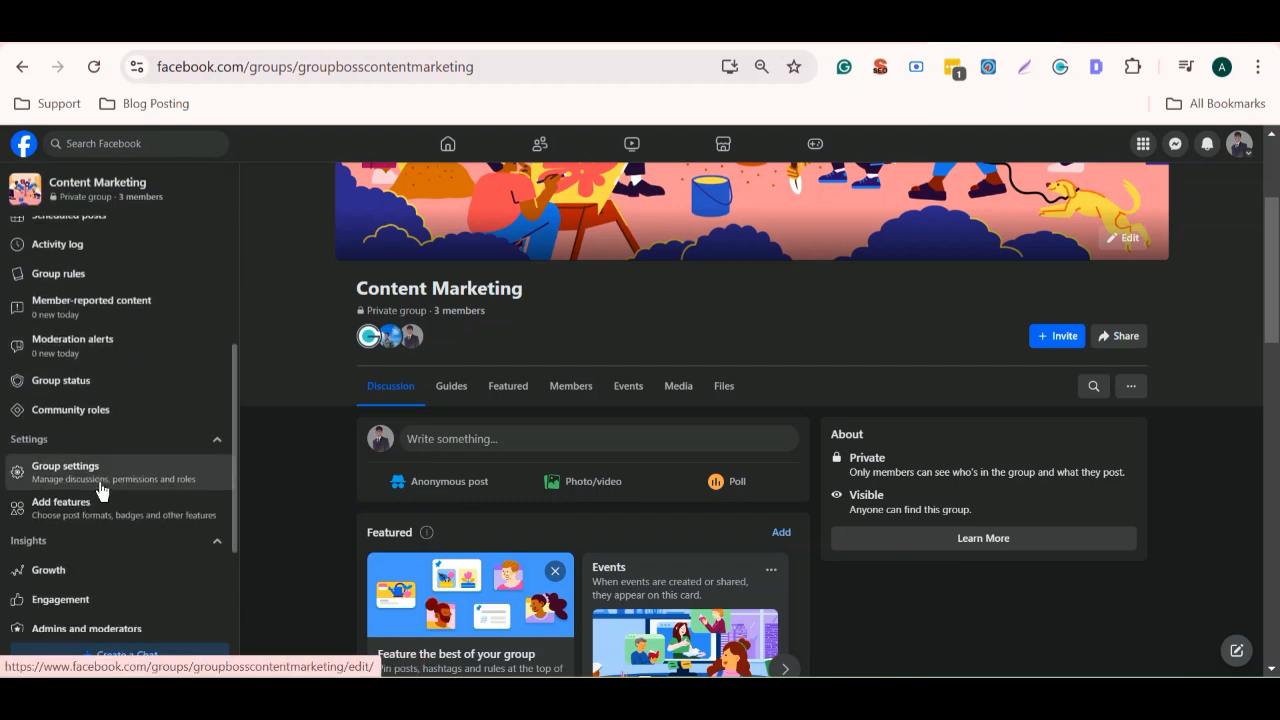
scroll("down", 3)
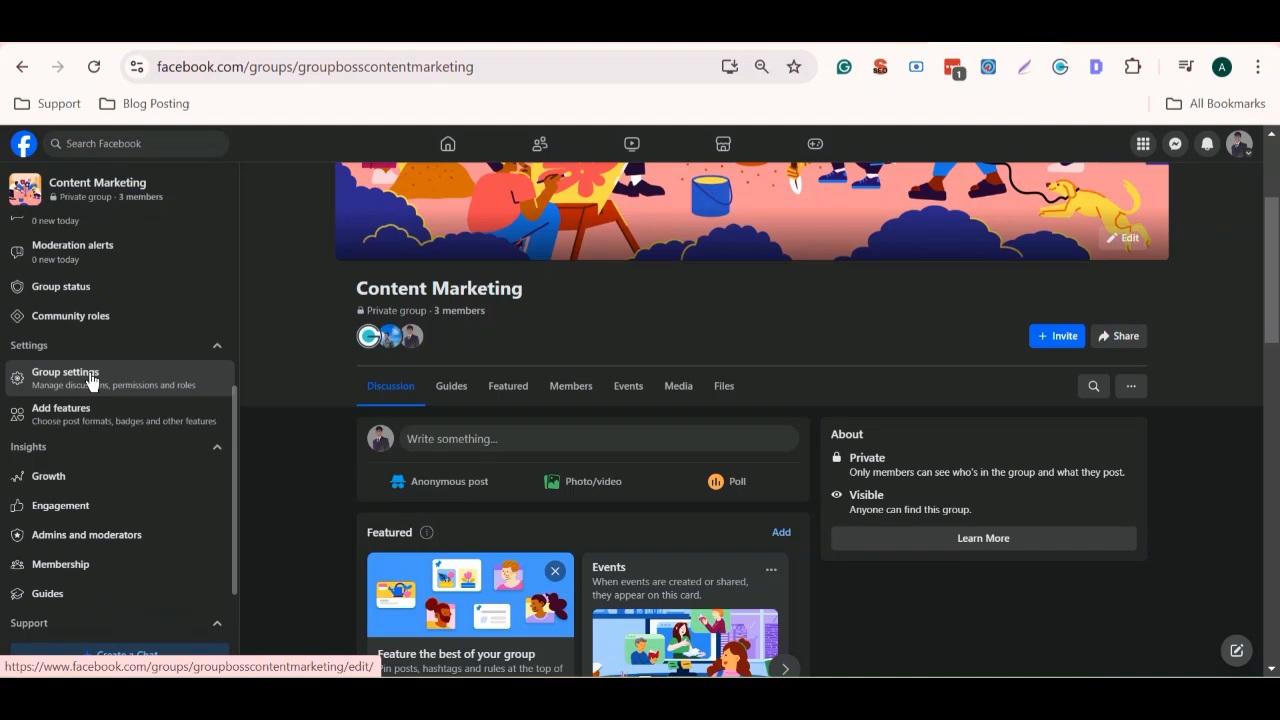
left_click(66, 378)
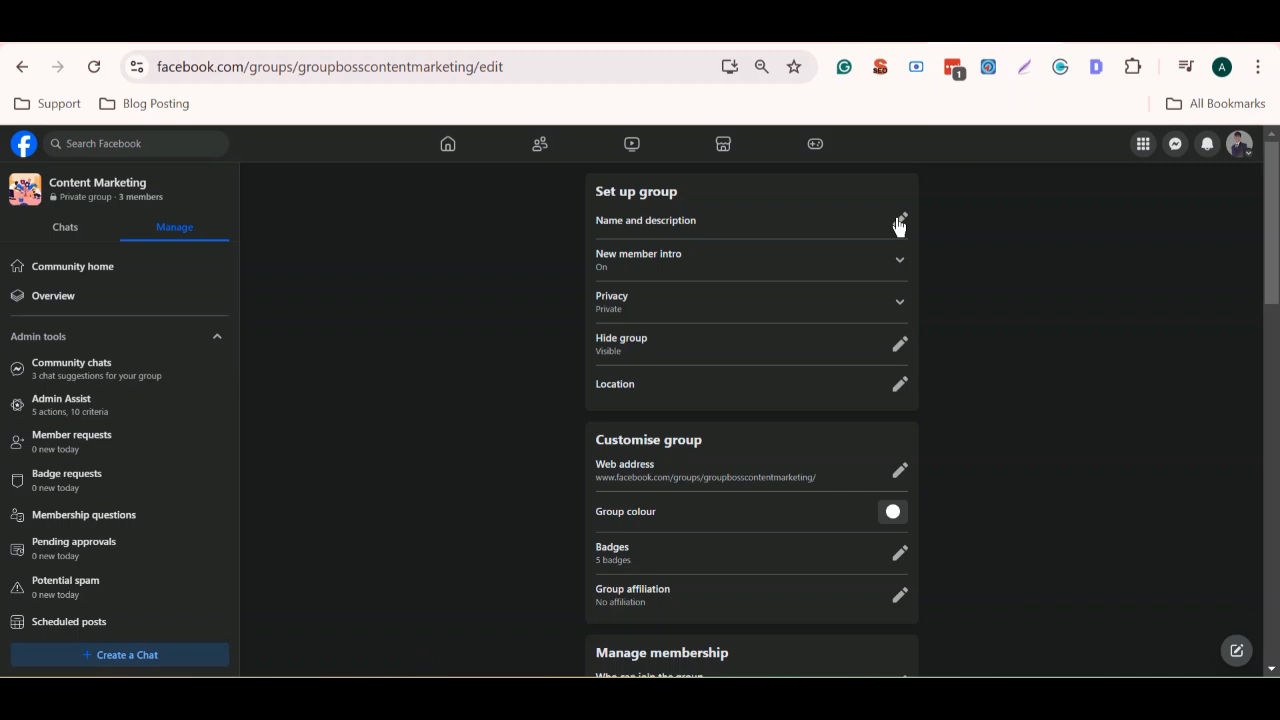
- Rename the group to 'Growth Marketing' and save a 'Welcome … for growth marketing!' description
left_click(899, 220)
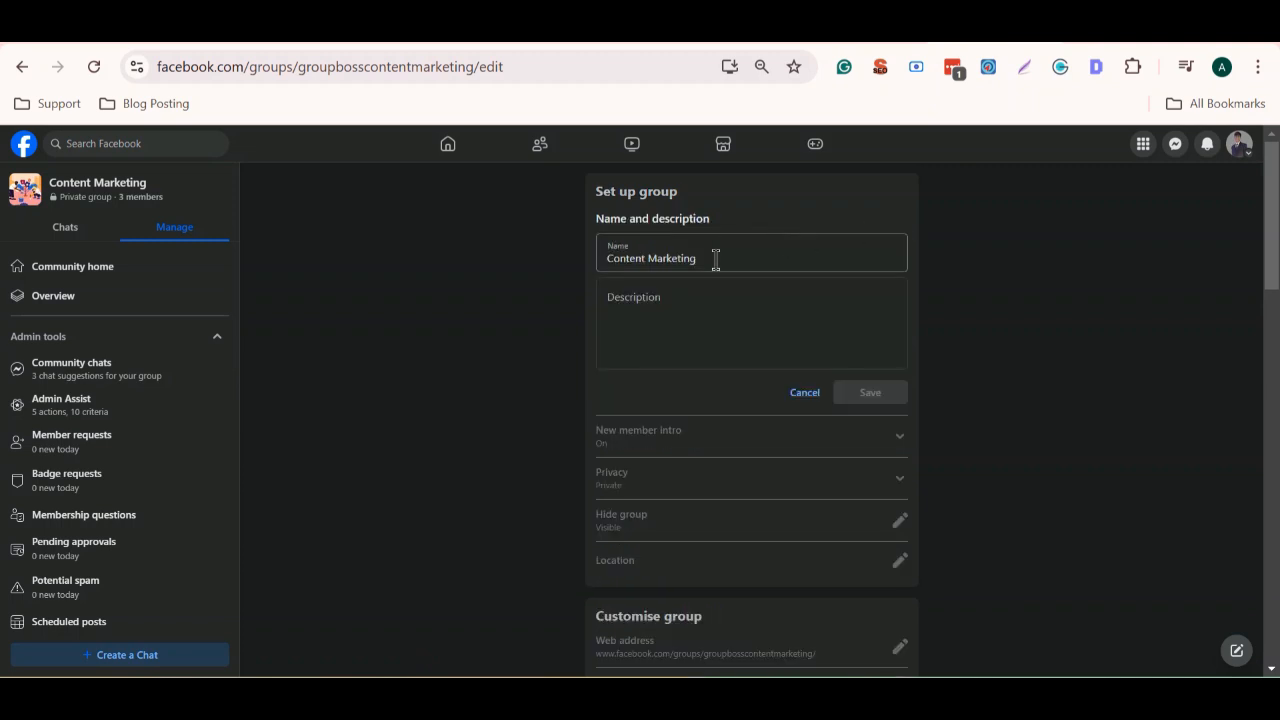
triple_click(650, 258)
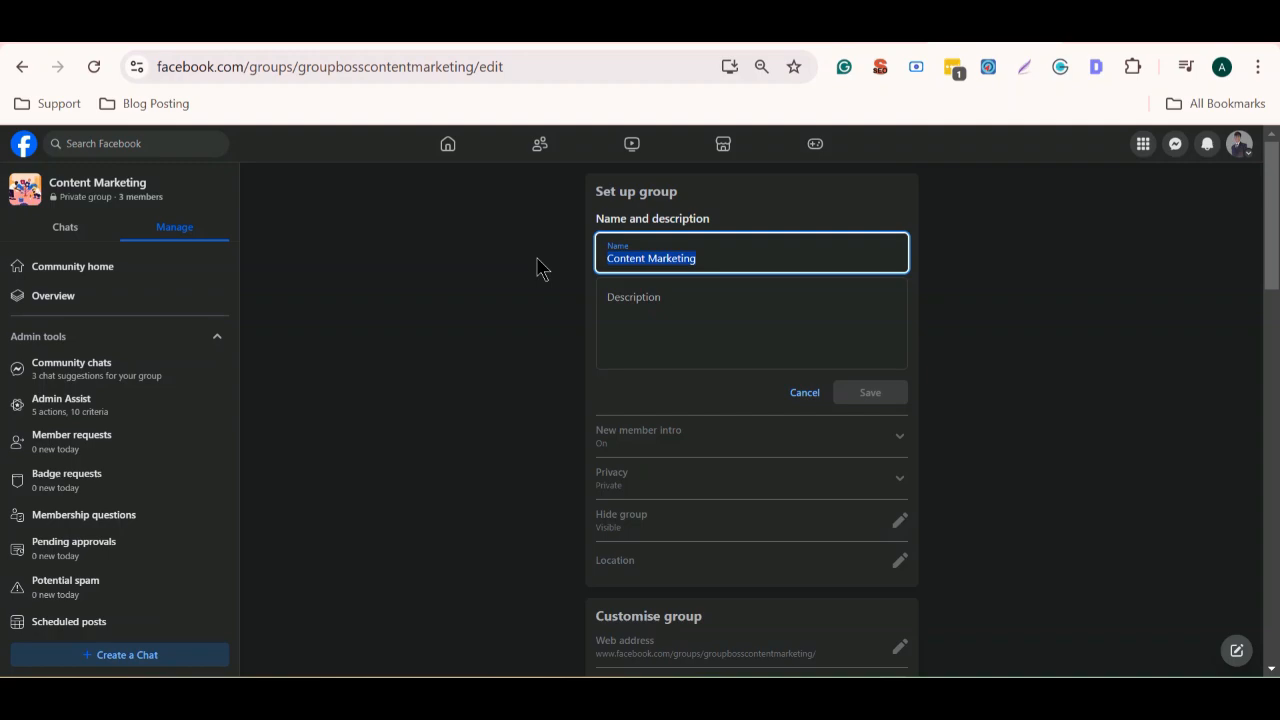
type("Growth Marketing")
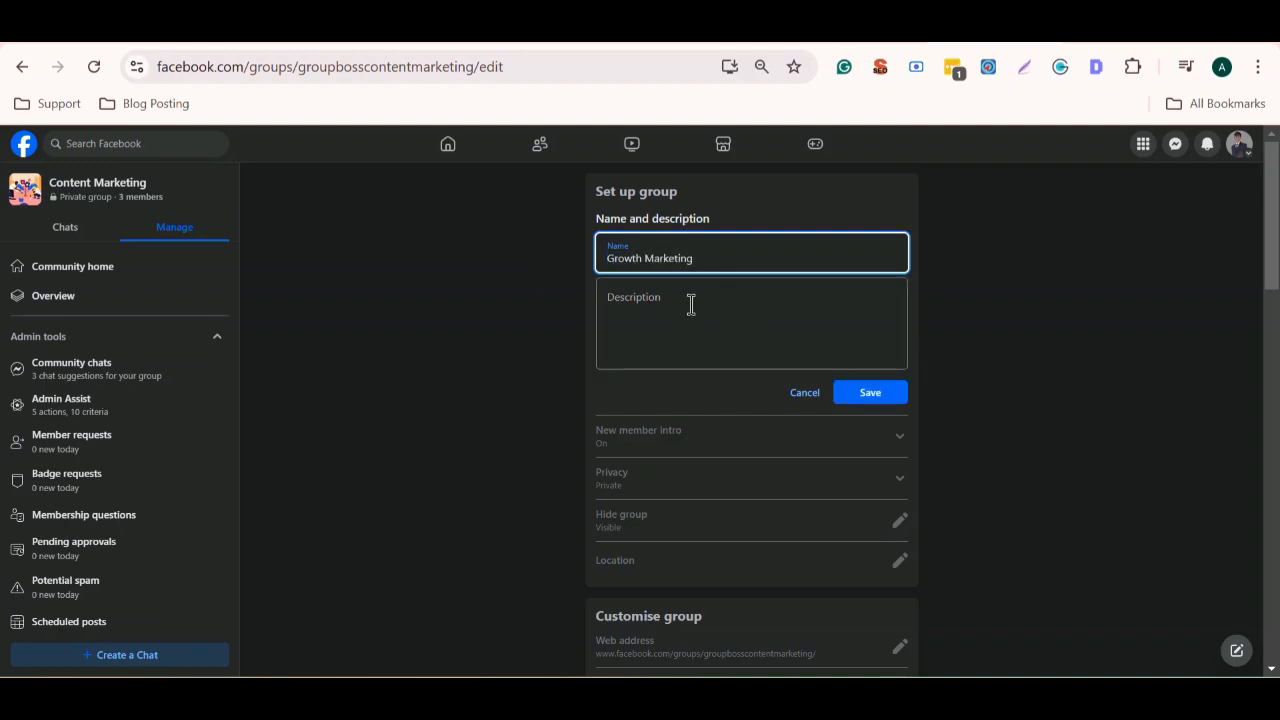
type("Welcome to our new grou")
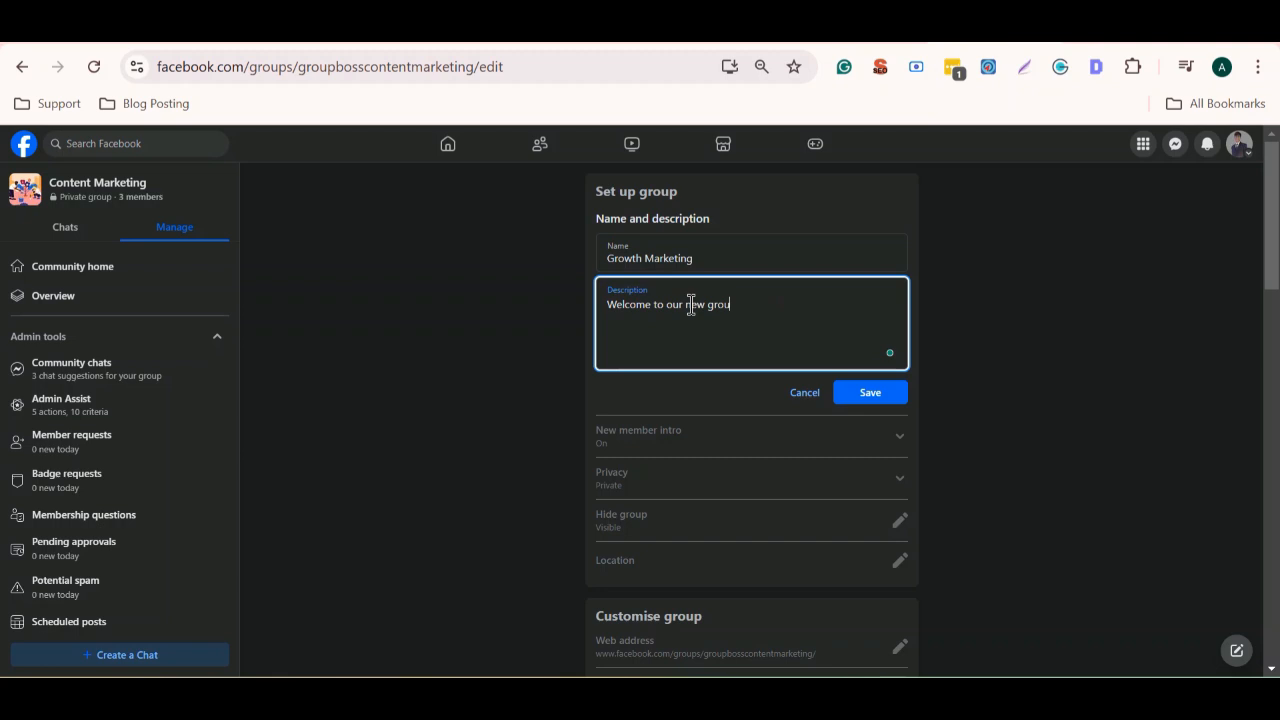
type("for growth marketing!")
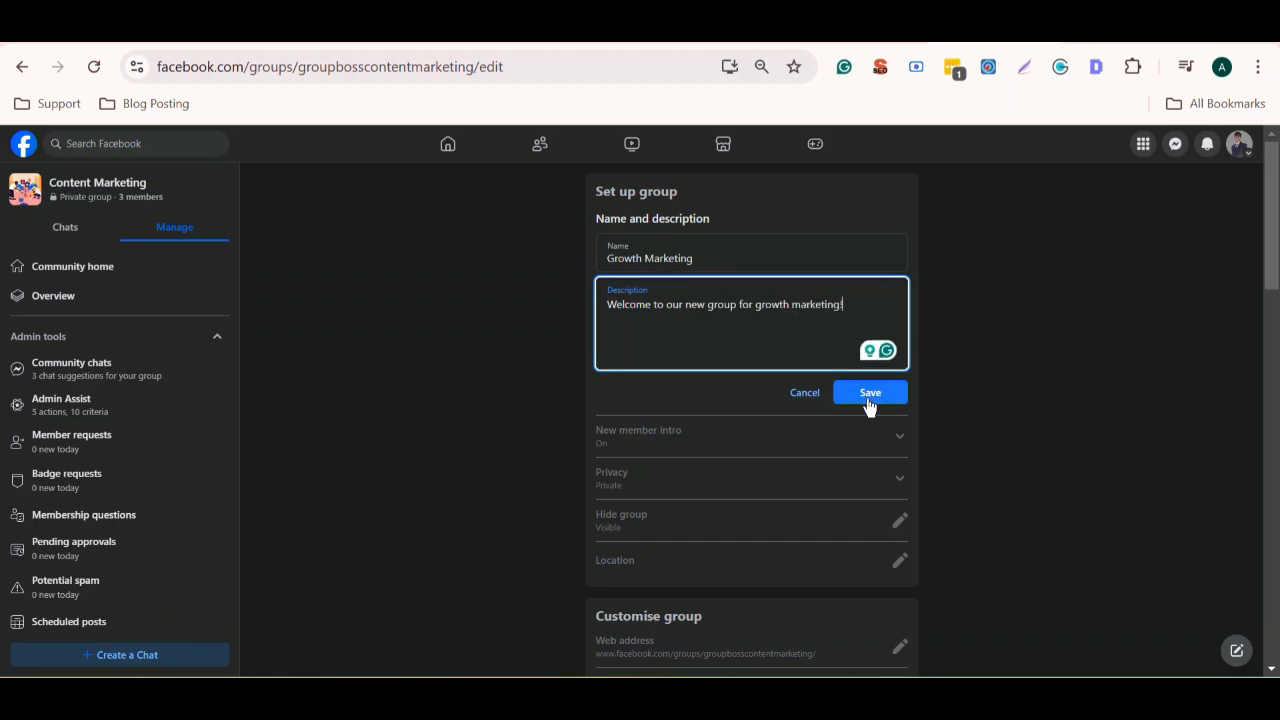
left_click(869, 392)
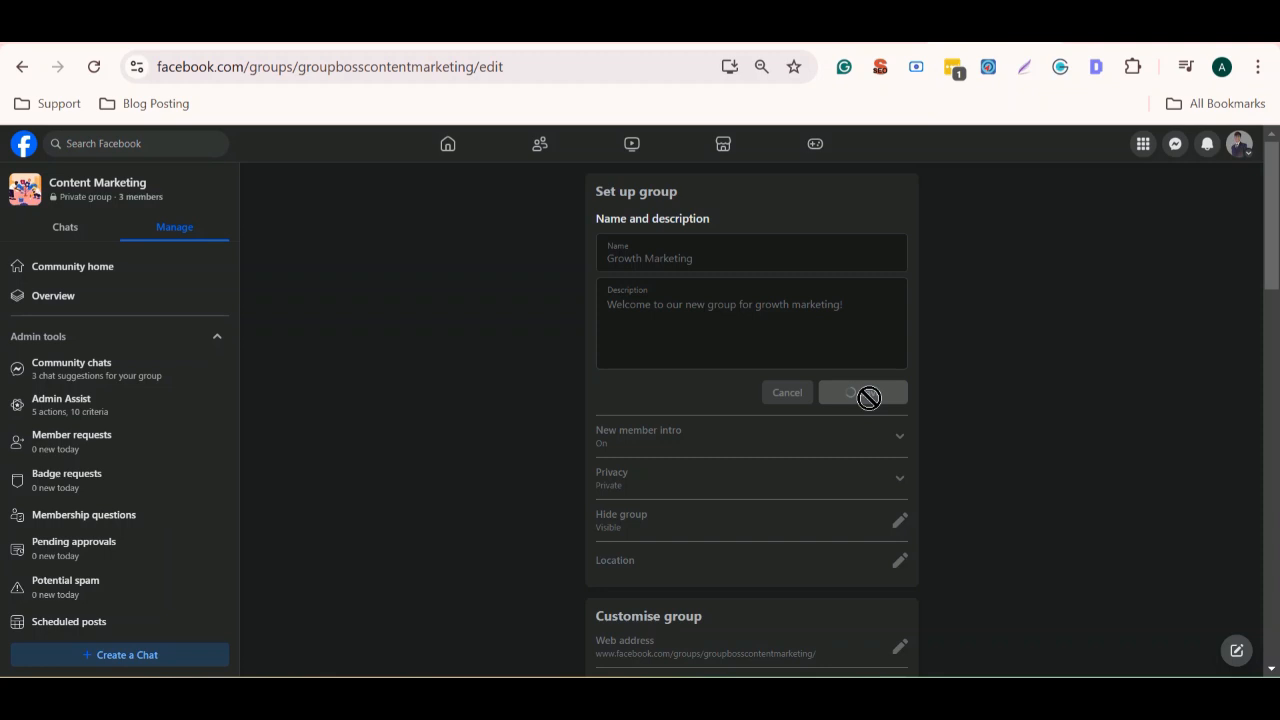
left_click(862, 392)
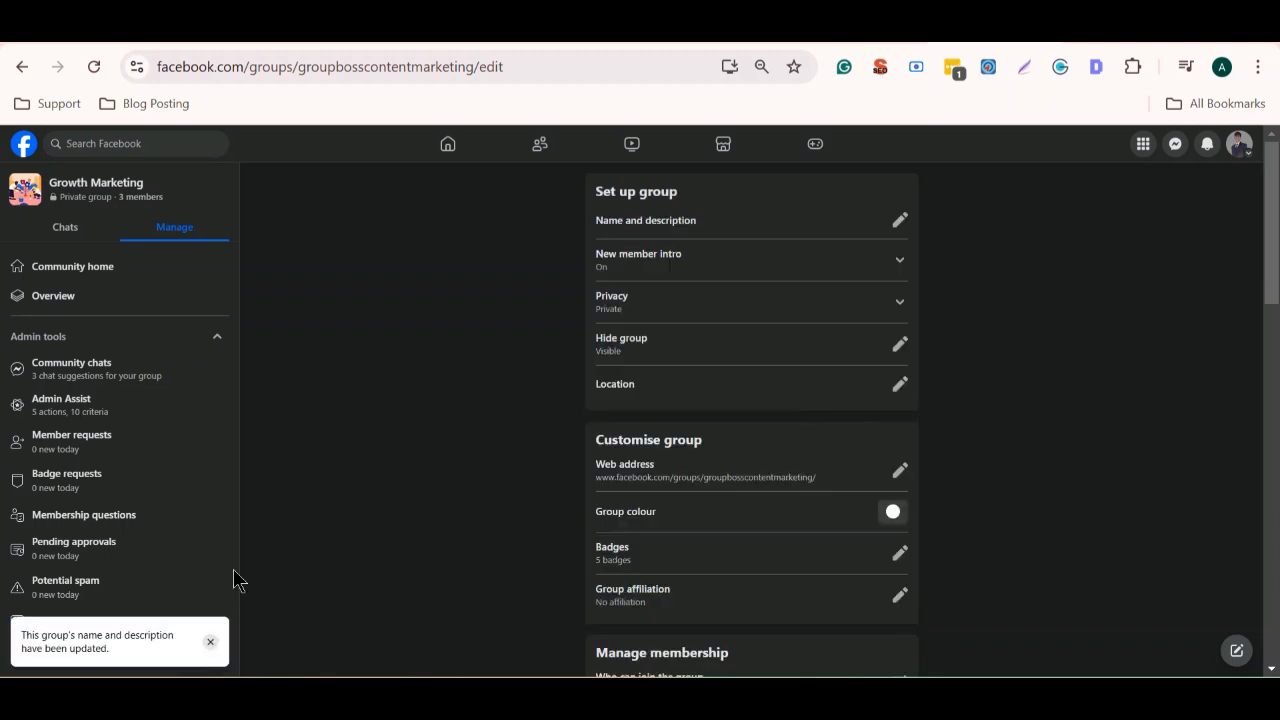
- Recheck the name and description, then return to the Growth Marketing group home page
left_click(898, 219)
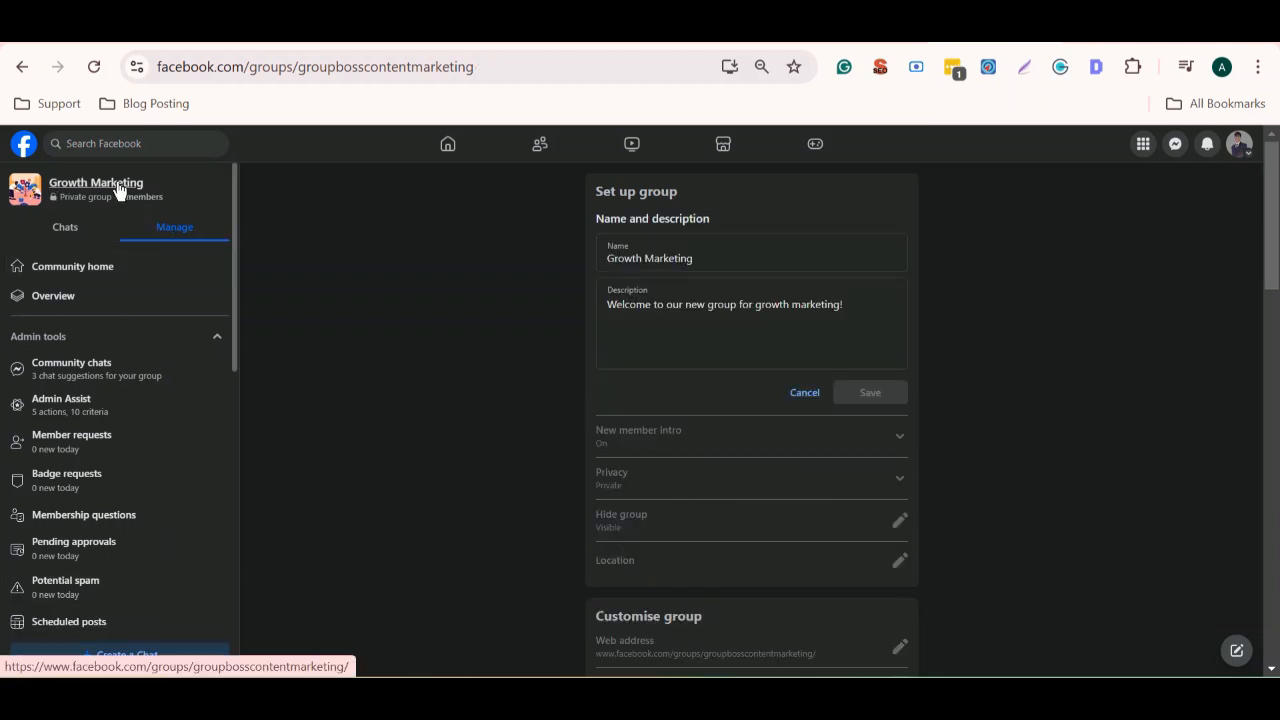
left_click(72, 266)
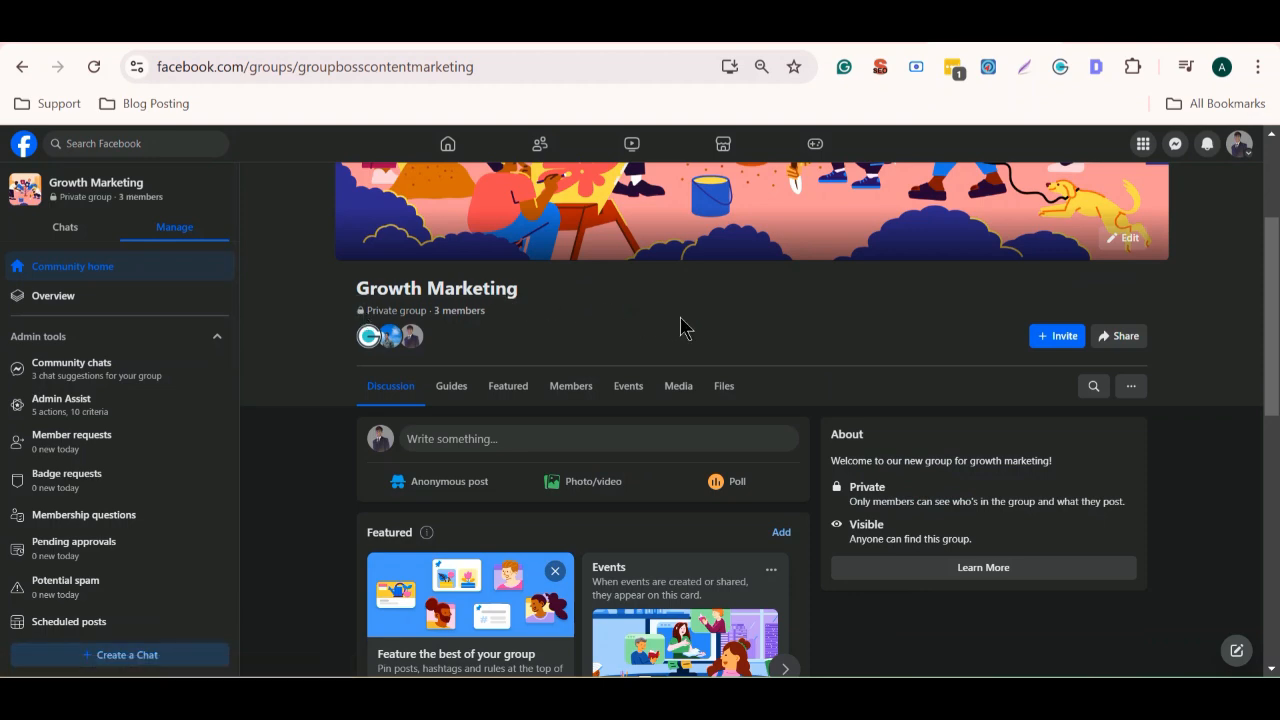